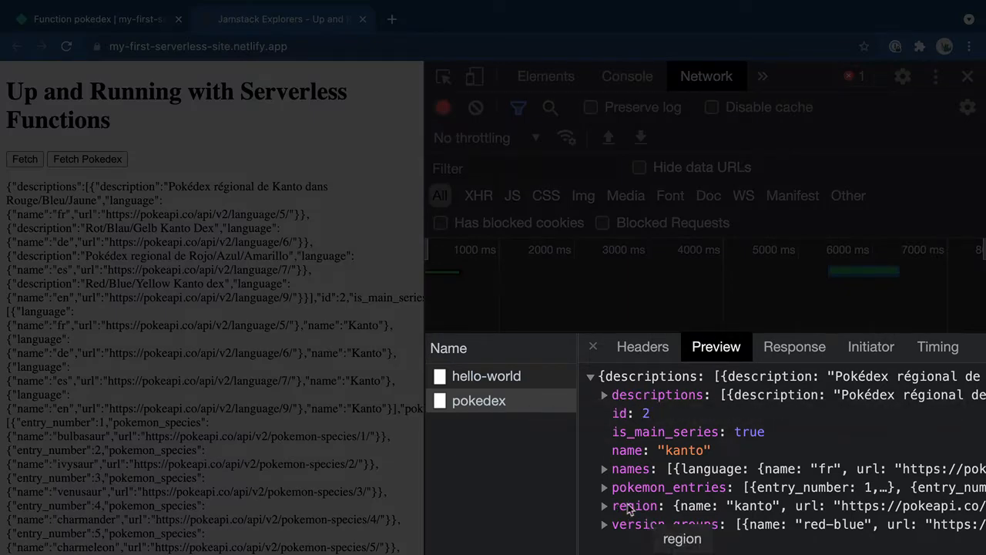
Return JSON.stringify({ pokemon: data.pokemon_entries }) from pokedex.js instead of the whole data object
left_click(604, 487)
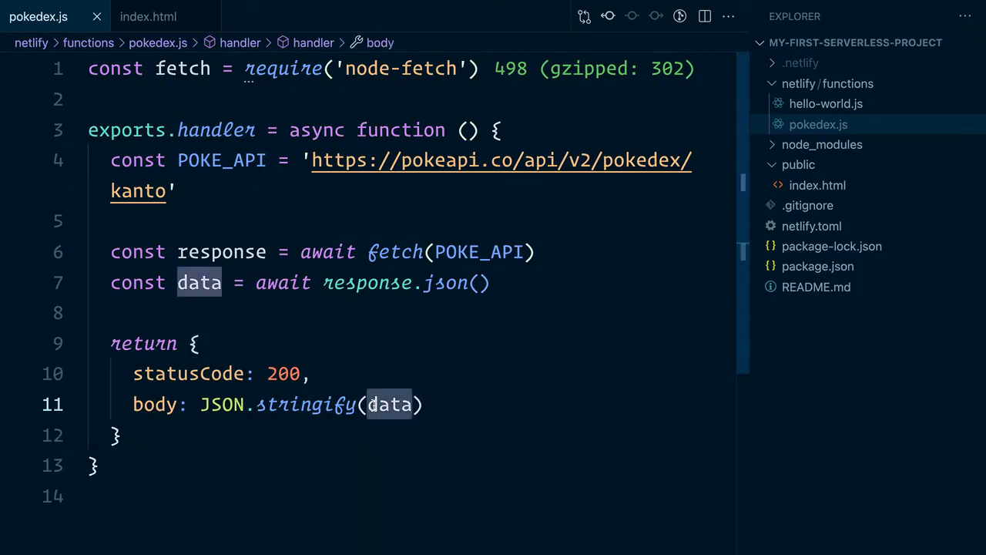
type("{")
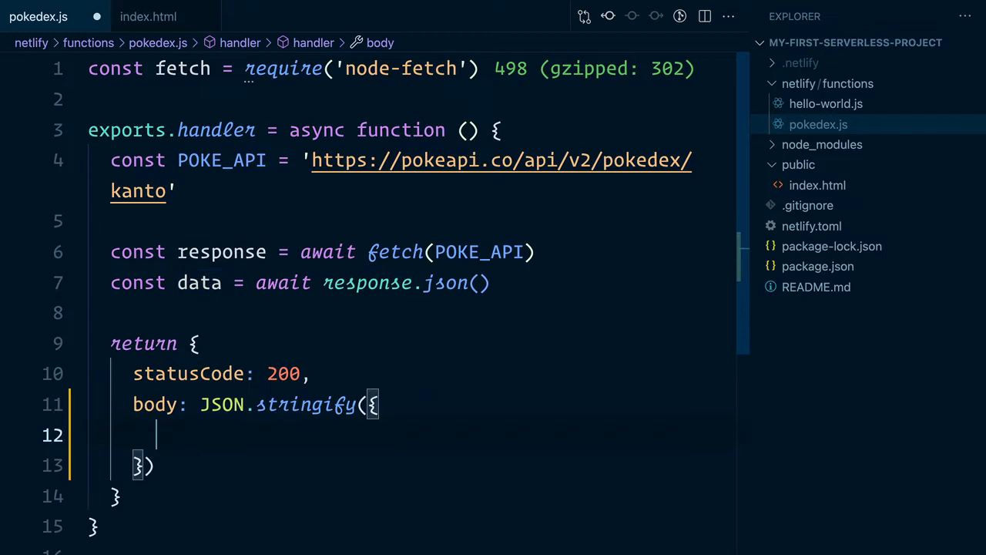
type("pokemon:")
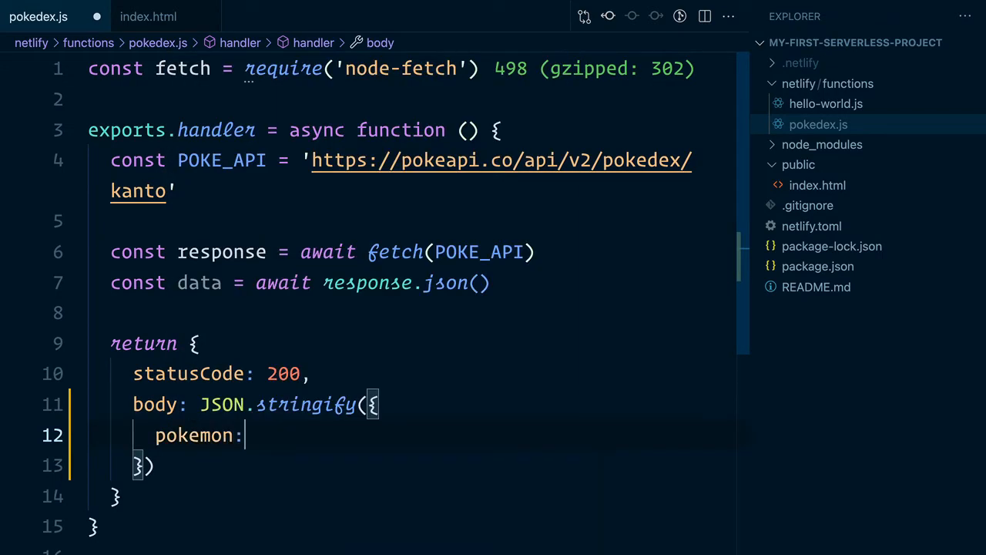
type("data.pokemon")
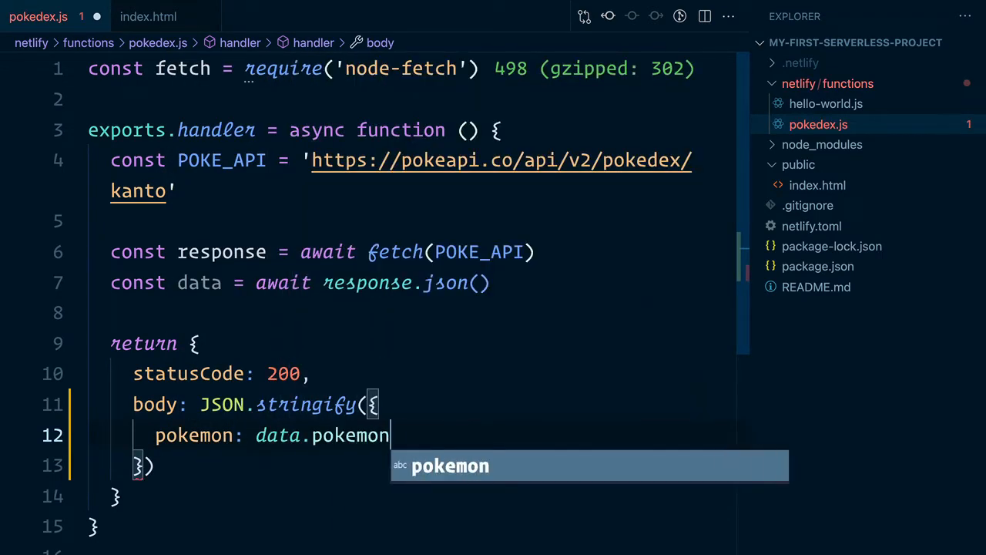
type("_entries")
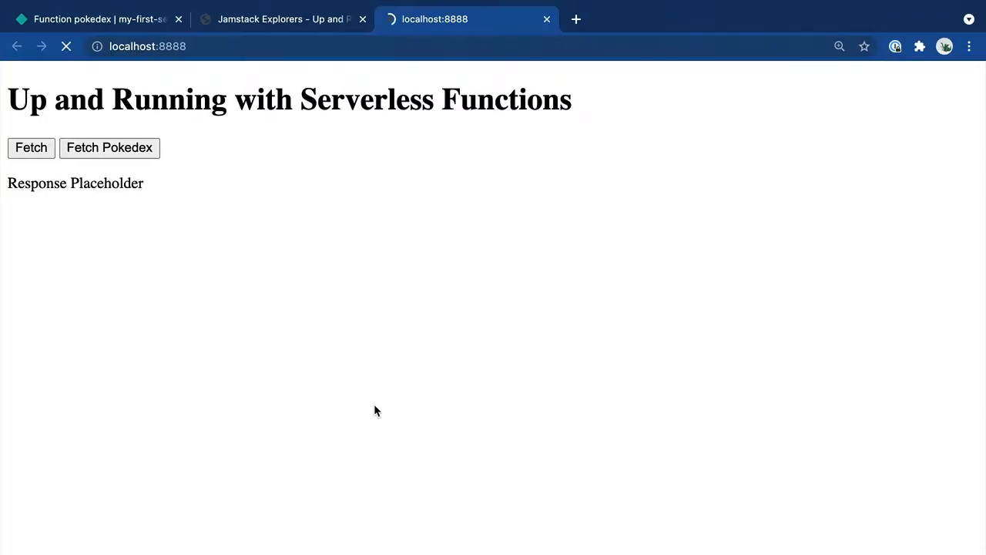
Fetch the Pokédex at localhost:8888 and inspect the successful pokedex request in DevTools Network
left_click(109, 148)
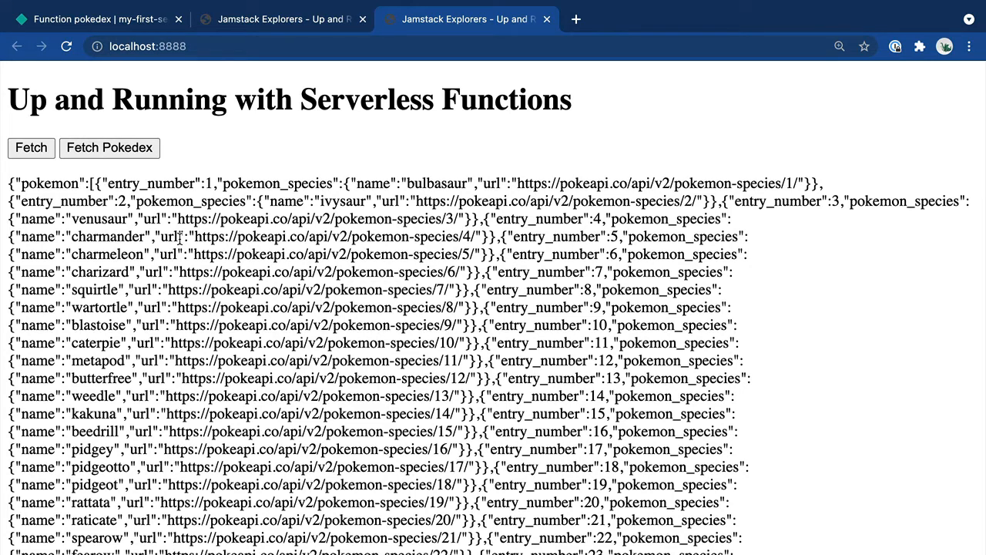
left_click(784, 77)
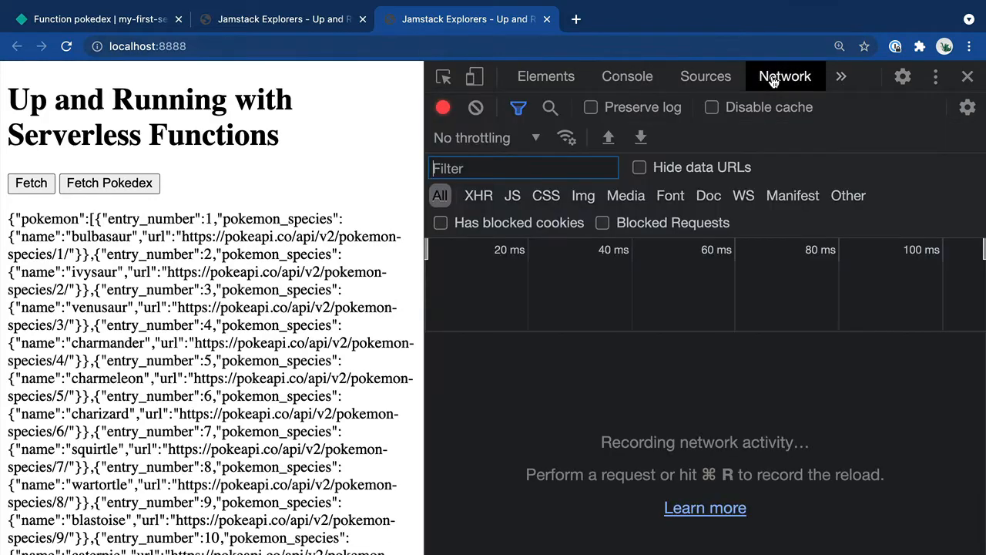
left_click(109, 184)
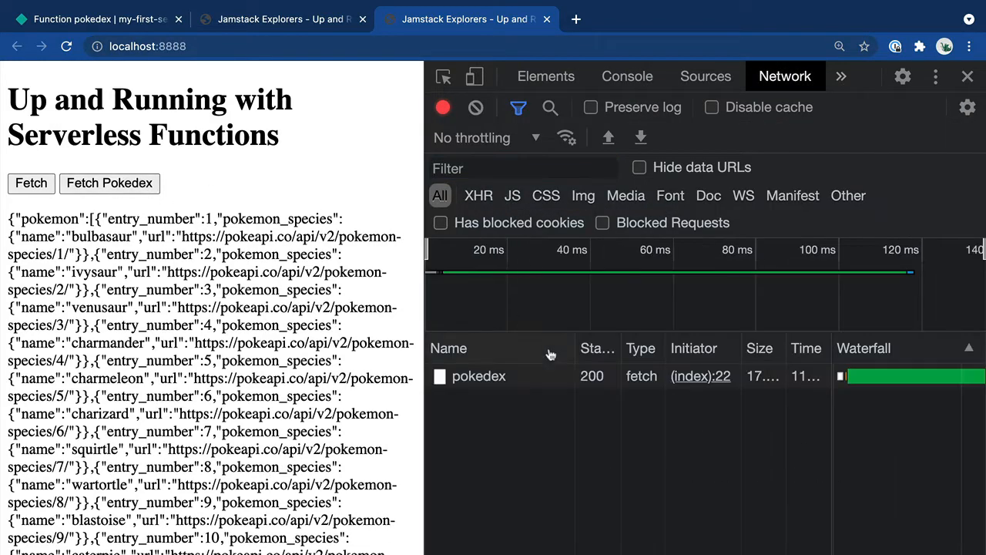
left_click(478, 376)
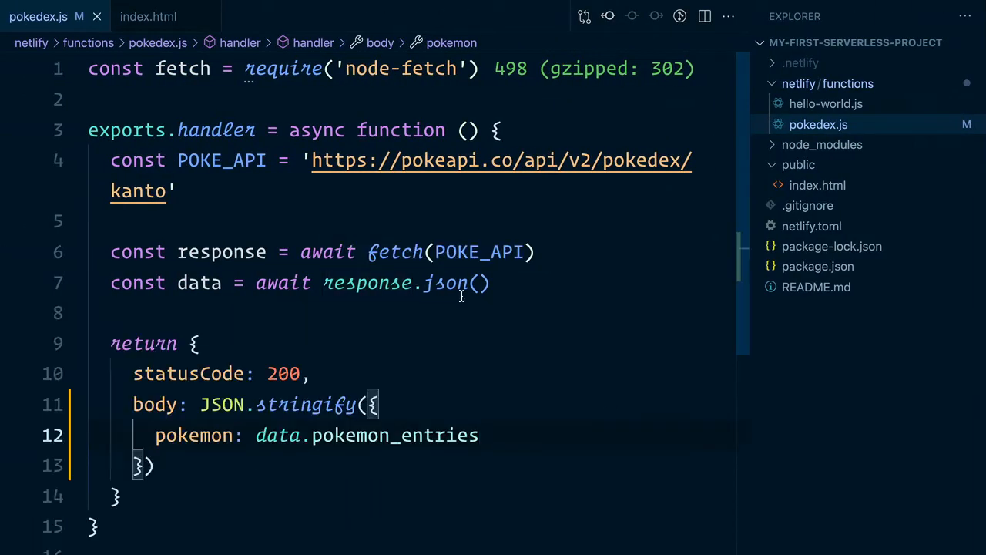
In index.html, add Fetch Kanto and Fetch Hoenn buttons and rename the button variable to fetchKantoBtn
left_click(817, 185)
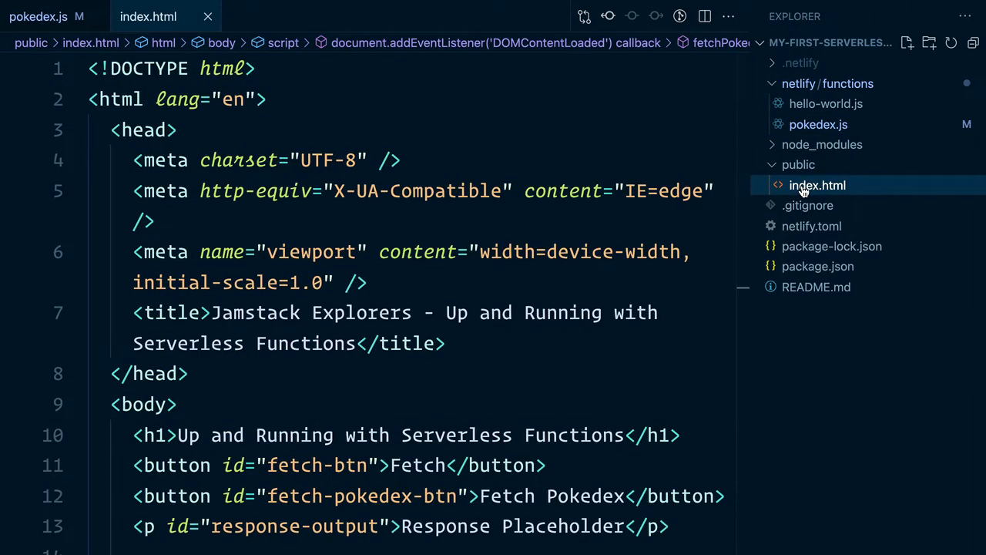
scroll("down", 3)
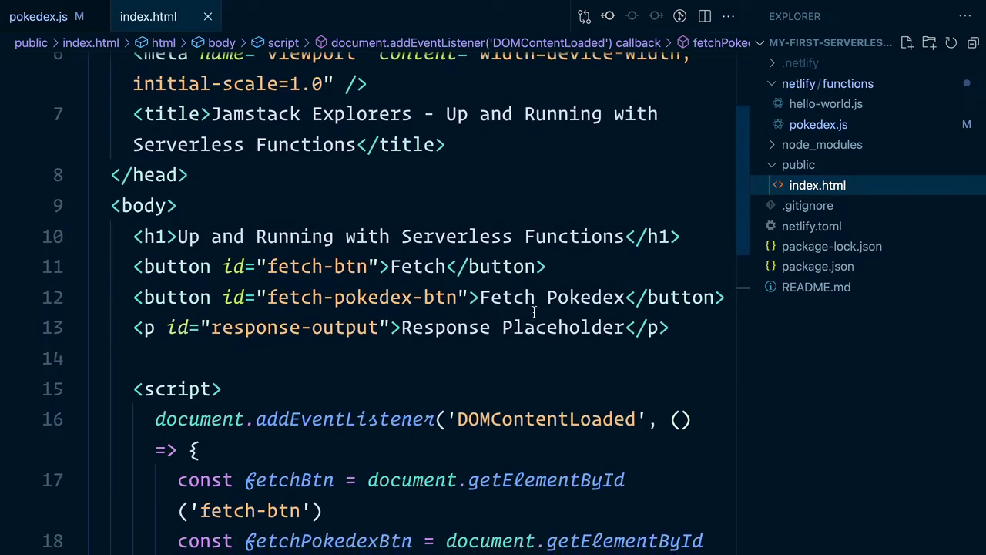
type("Kanto")
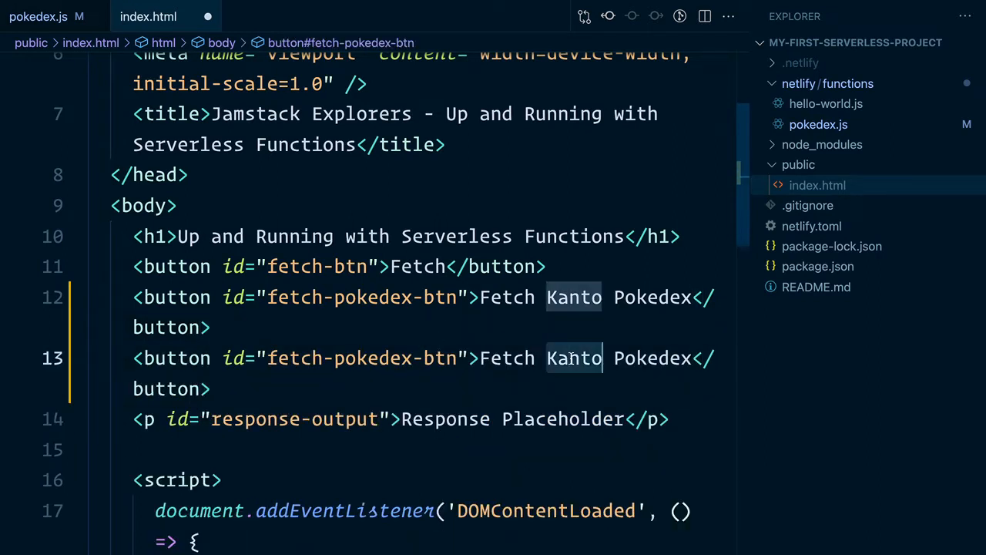
type("Hoenn")
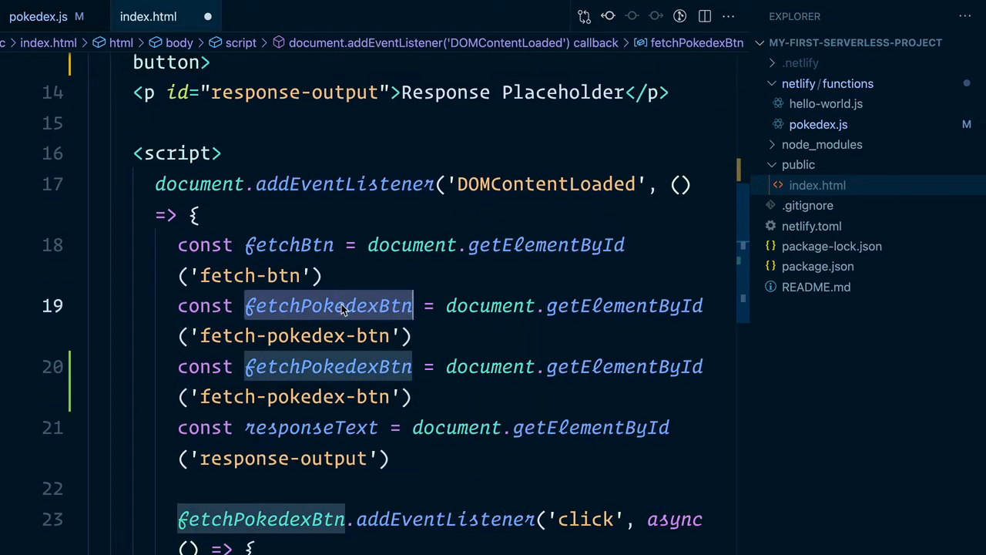
type("fetchKantoBtn")
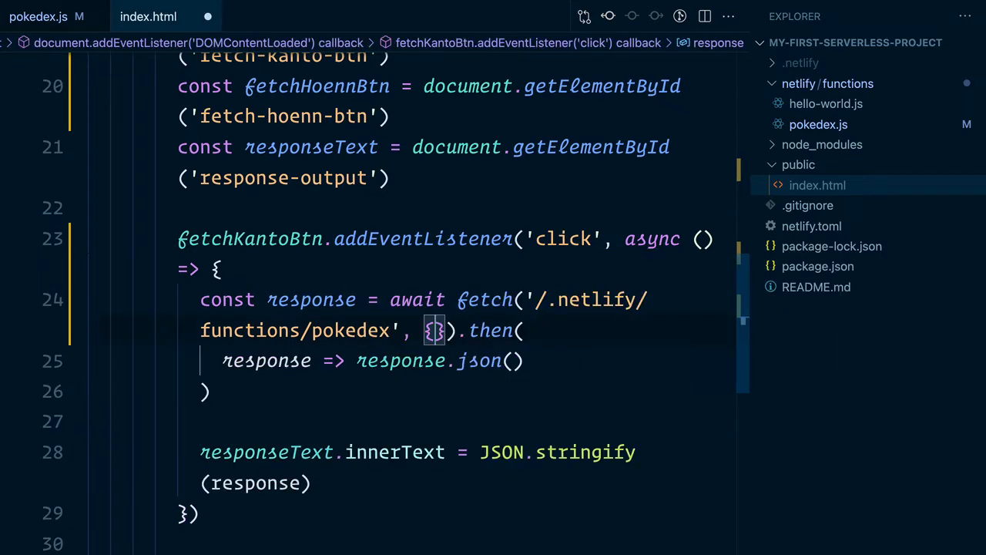
Add method: 'POST' and body: JSON.stringify({ region: 'kanto' }) to the Kanto fetch call
key("Enter")
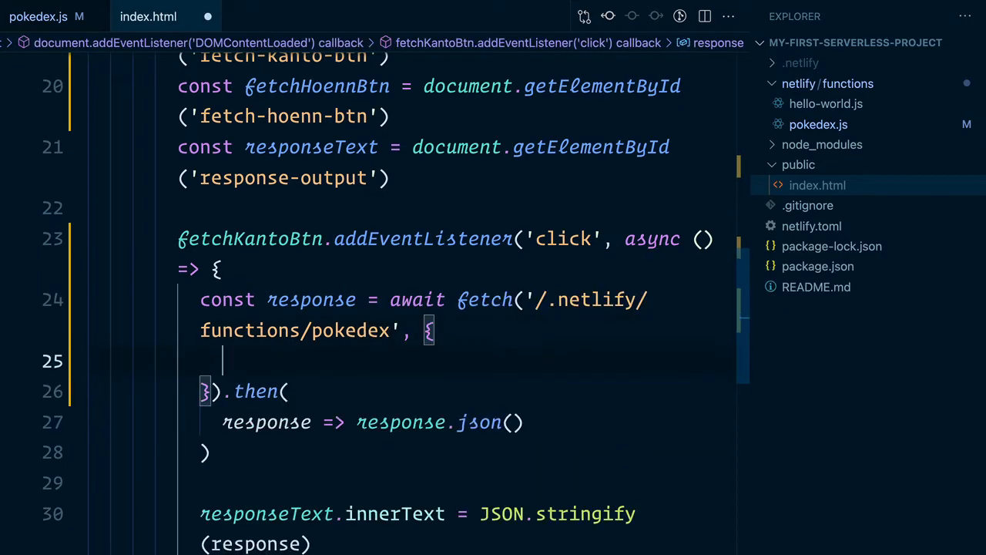
type("method: 'POST'")
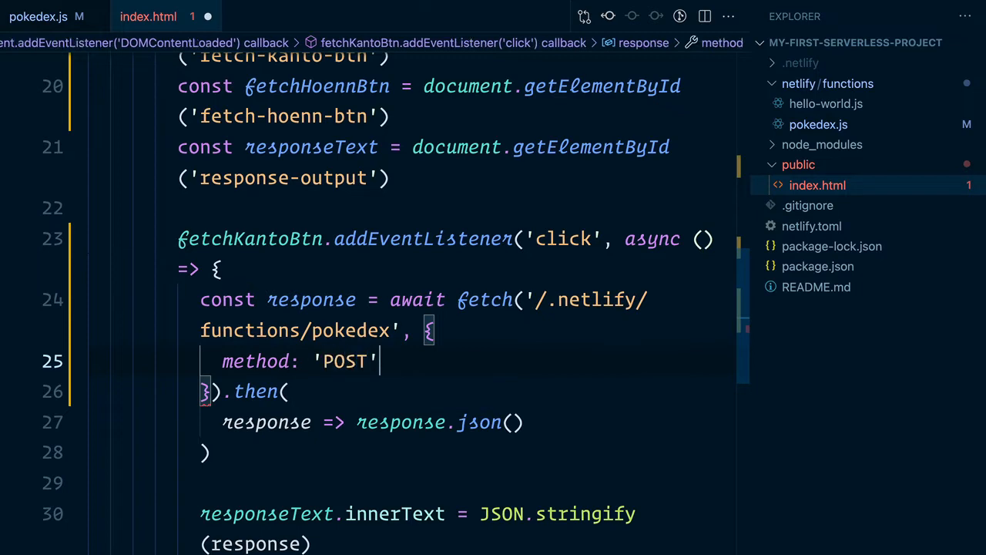
type(",")
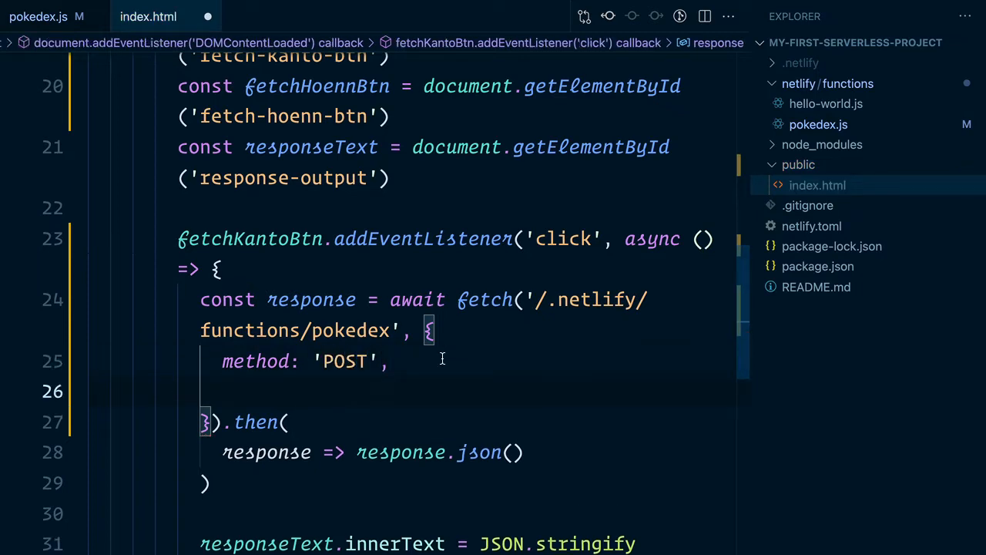
type("body: JS")
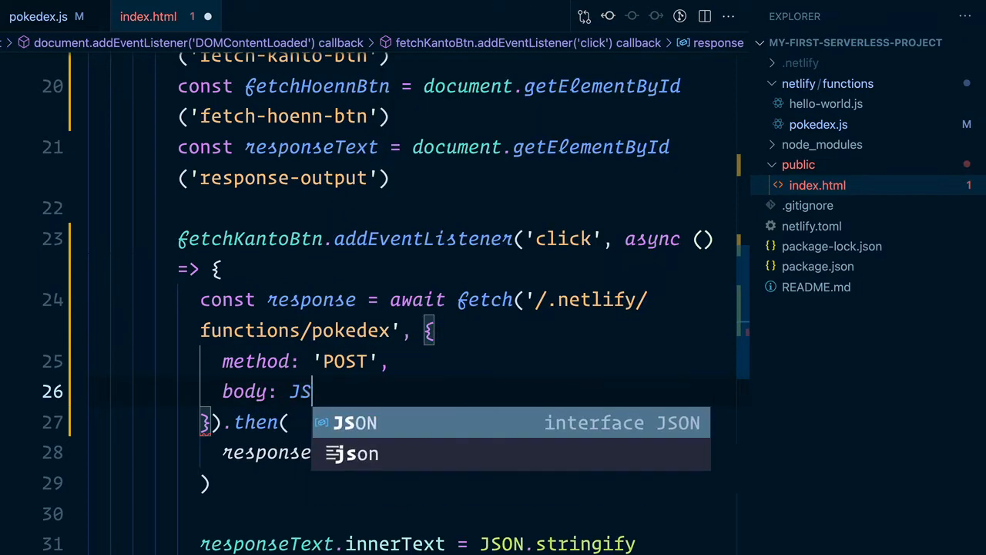
type(".stringify")
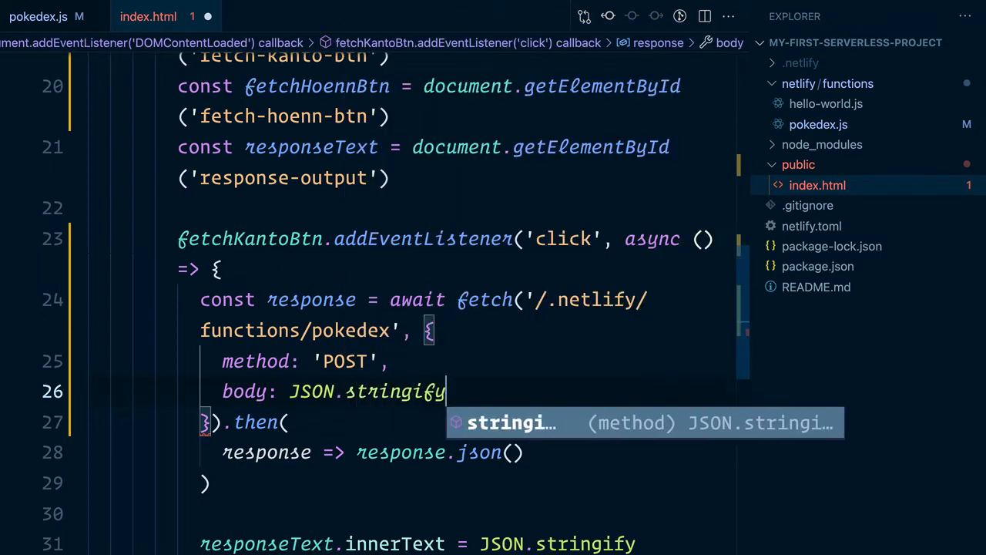
type("({")
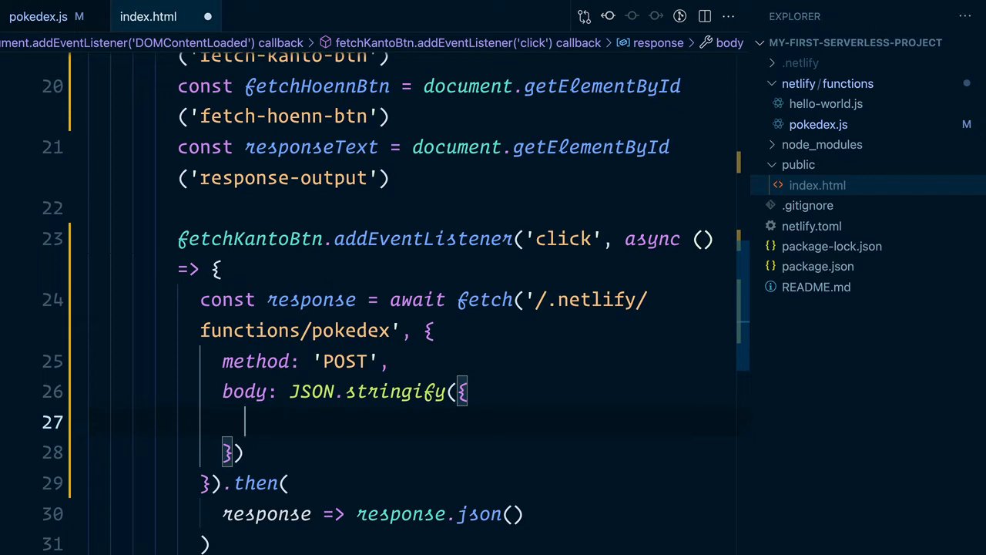
type("region: 'kan'")
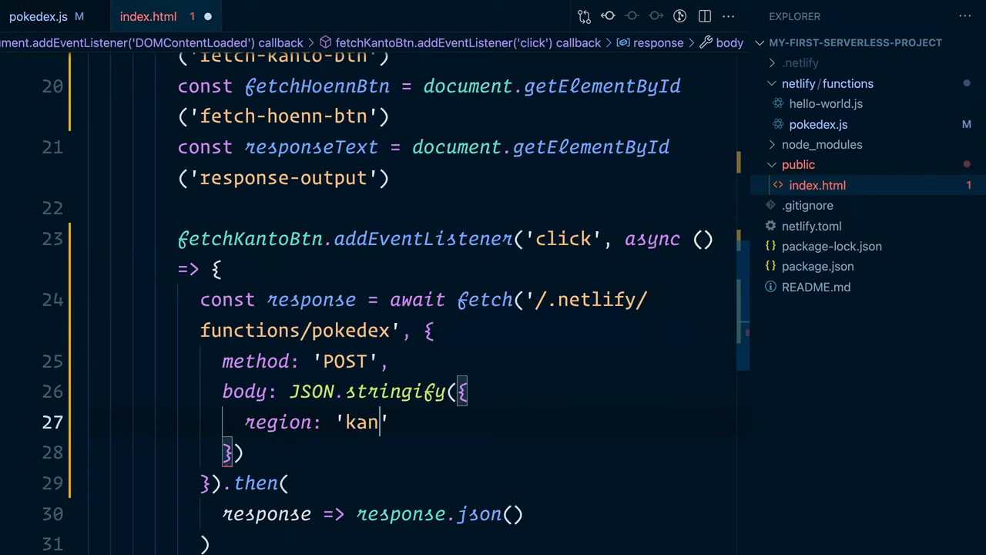
type("to")
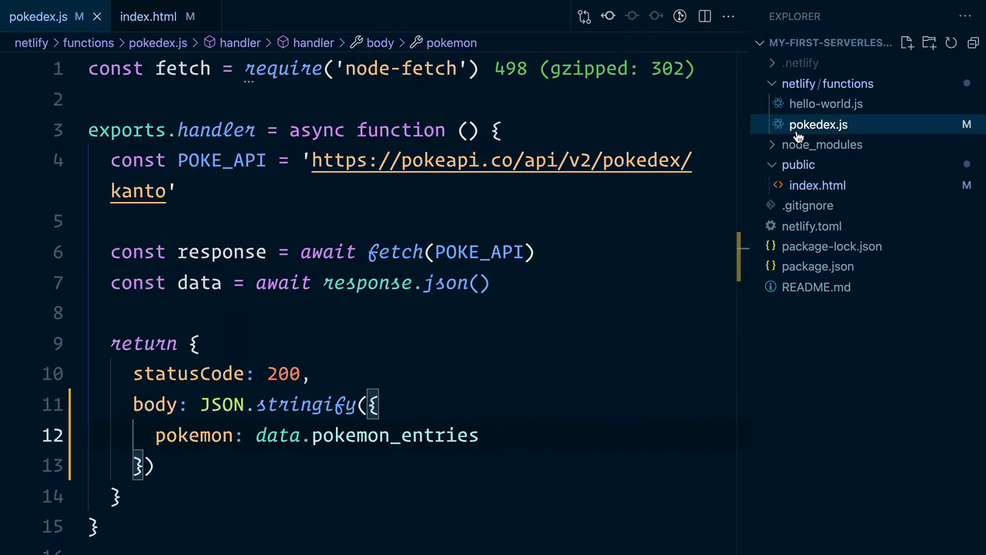
Give the handler (event, context) parameters, console.log(event), and read the logged POST with body region kanto
type("event, context")
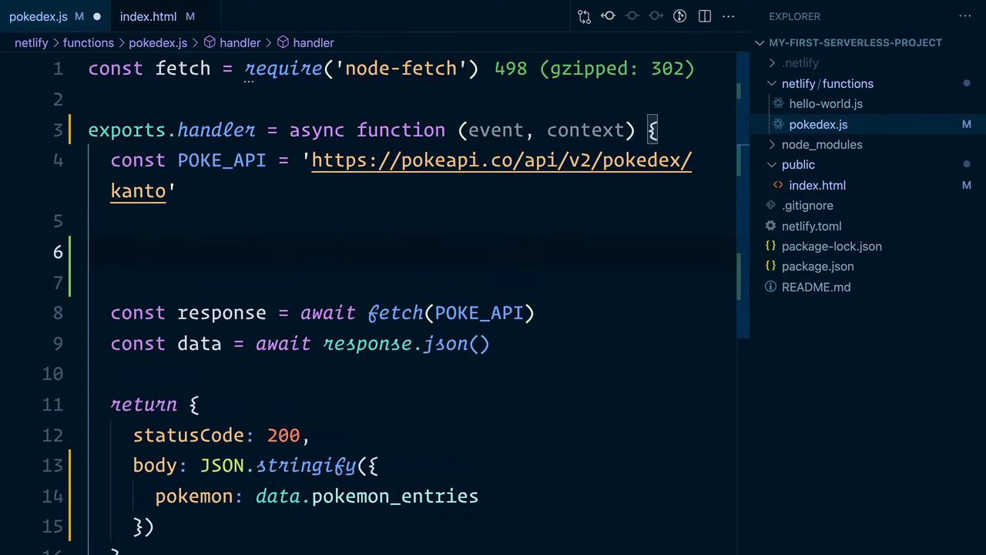
type("console.log(event")
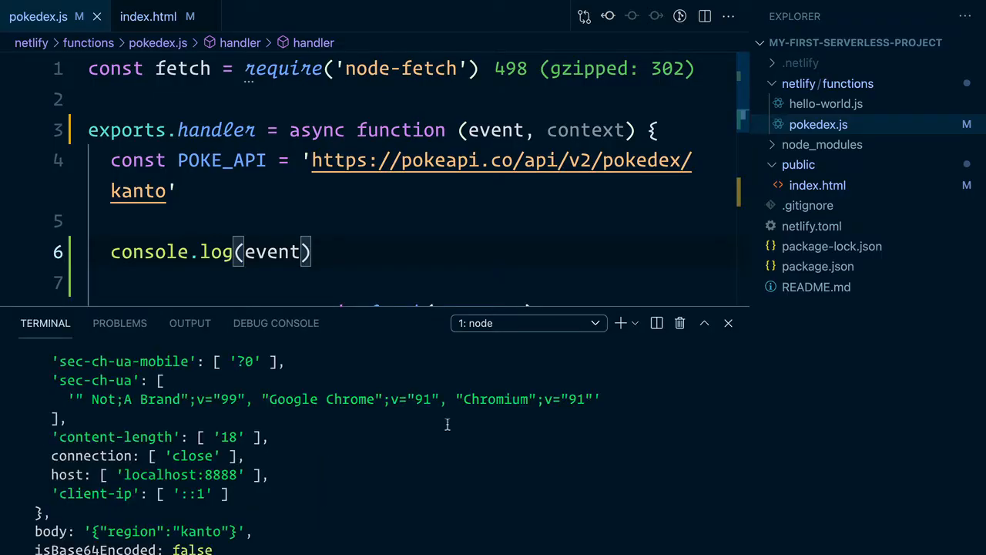
scroll("down", 3)
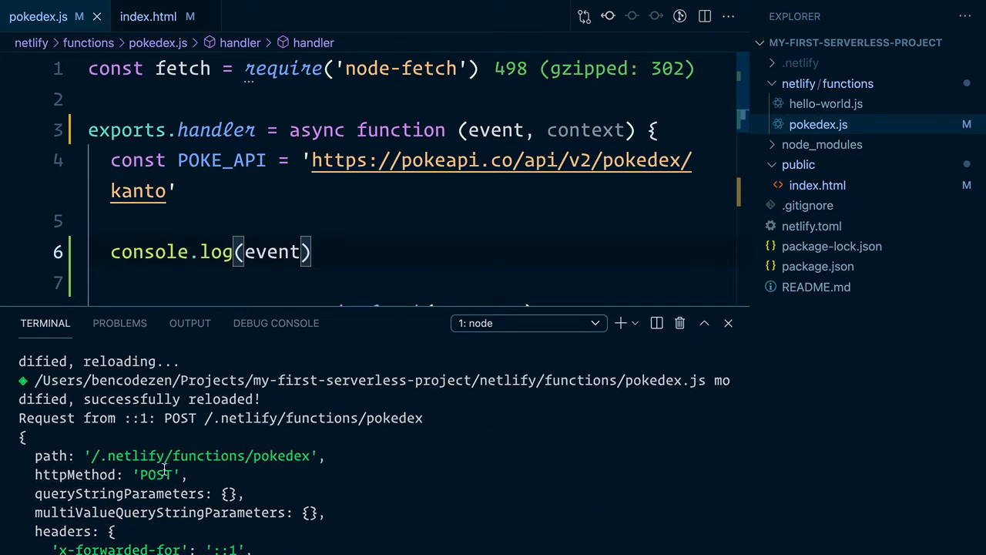
double_click(154, 475)
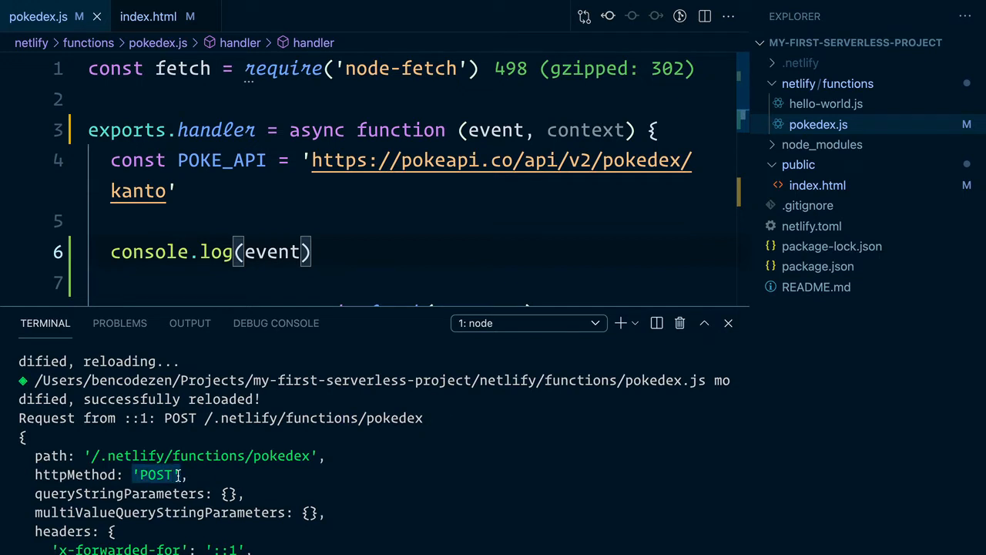
scroll("down", 3)
type("const")
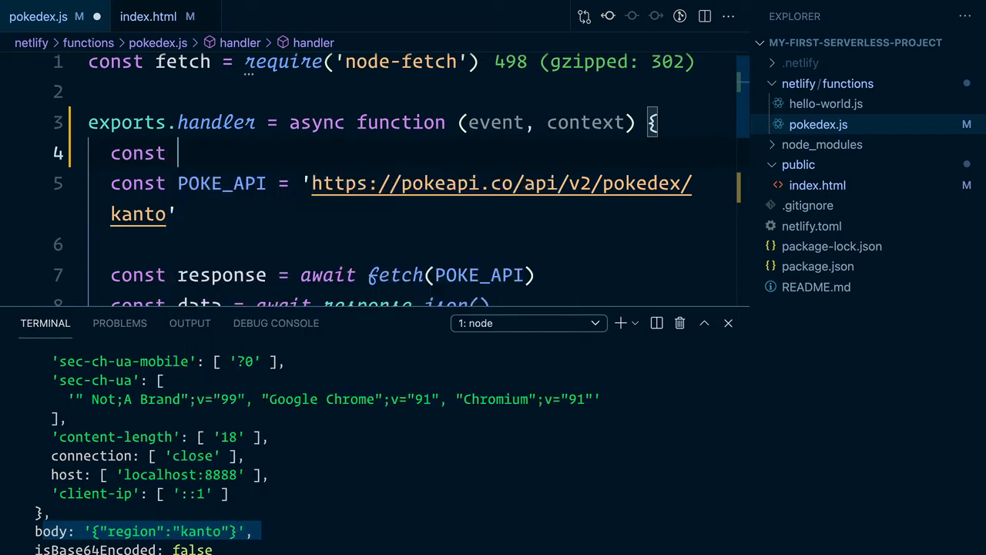
Add const eventBody = JSON.parse(event.body) at the start of the pokedex handler
type("eventBody = event.body")
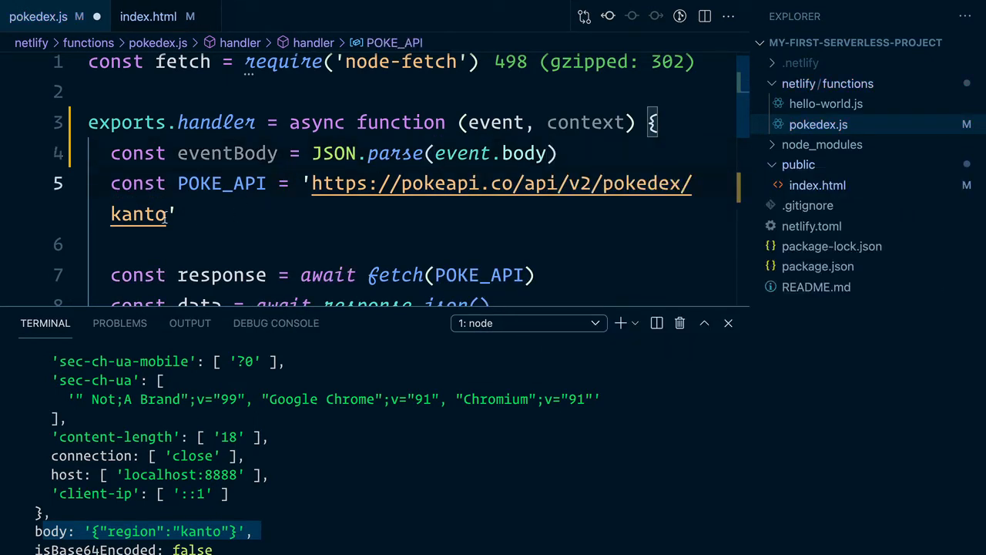
type("eventBody")
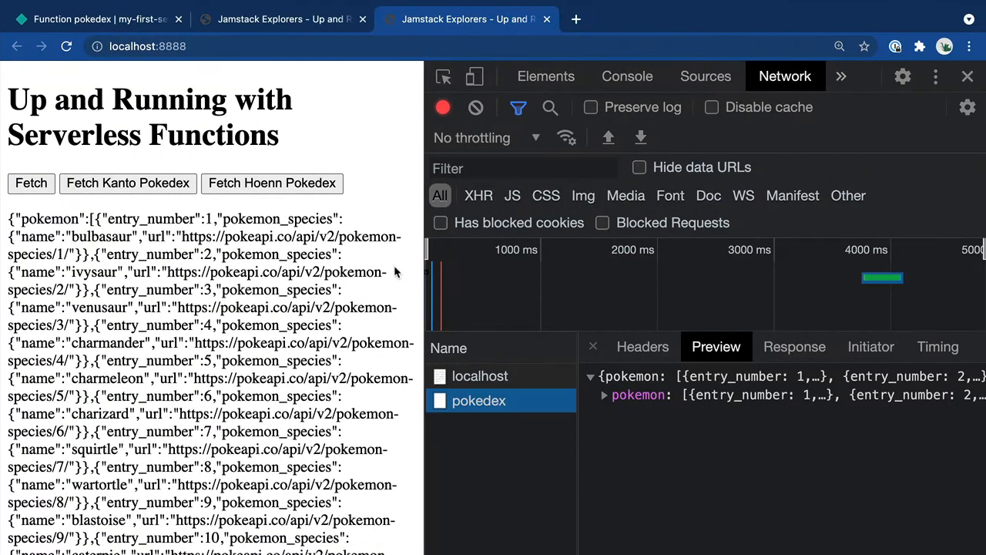
Reload the page, fetch the Kanto Pokédex again and check the pokedex request in Network
left_click(127, 182)
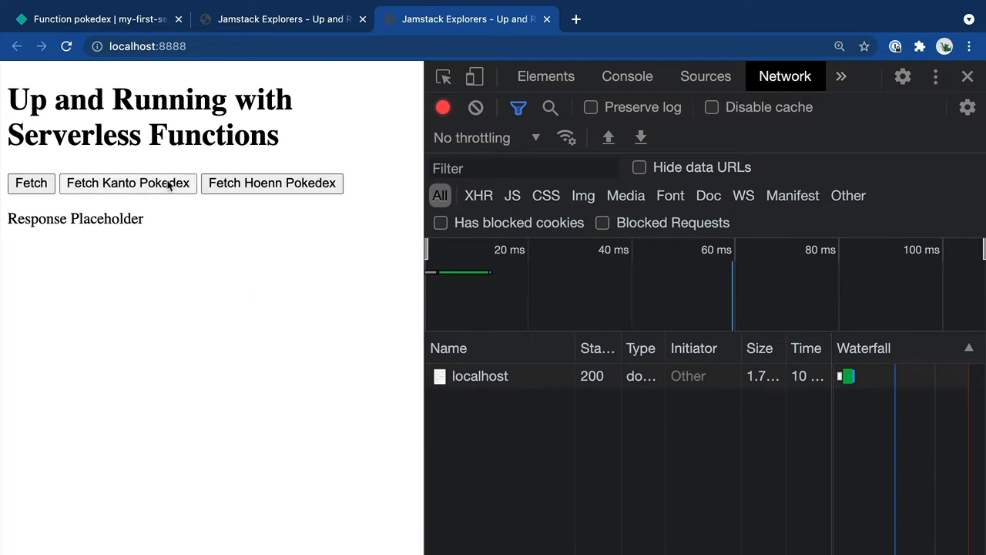
left_click(127, 182)
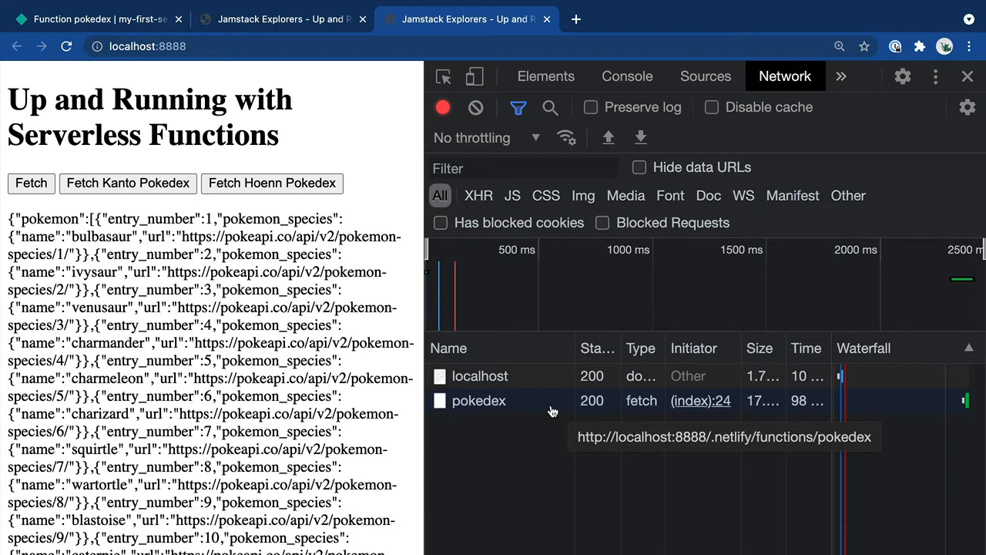
left_click(271, 184)
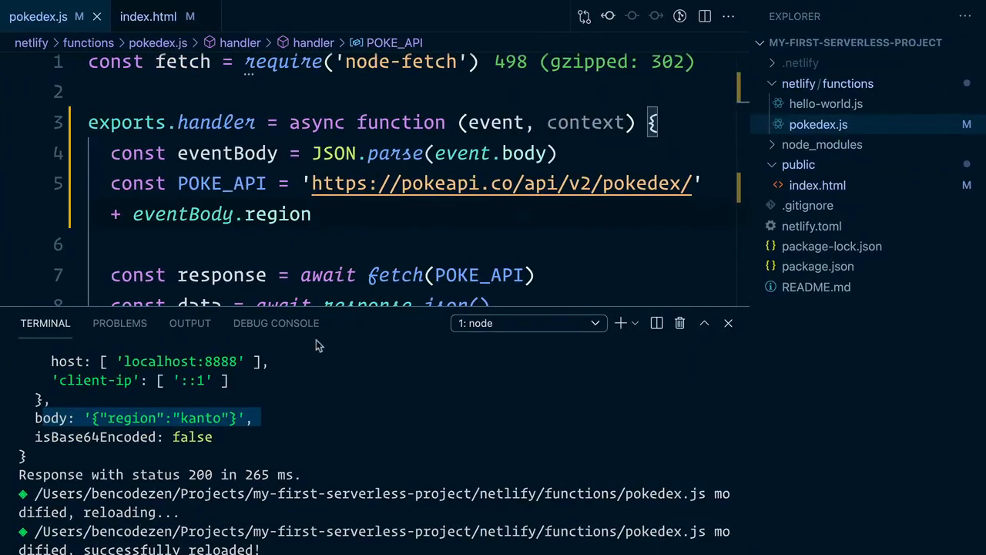
In index.html, duplicate the listener for fetchHoennBtn posting region 'hoenn'
left_click(148, 15)
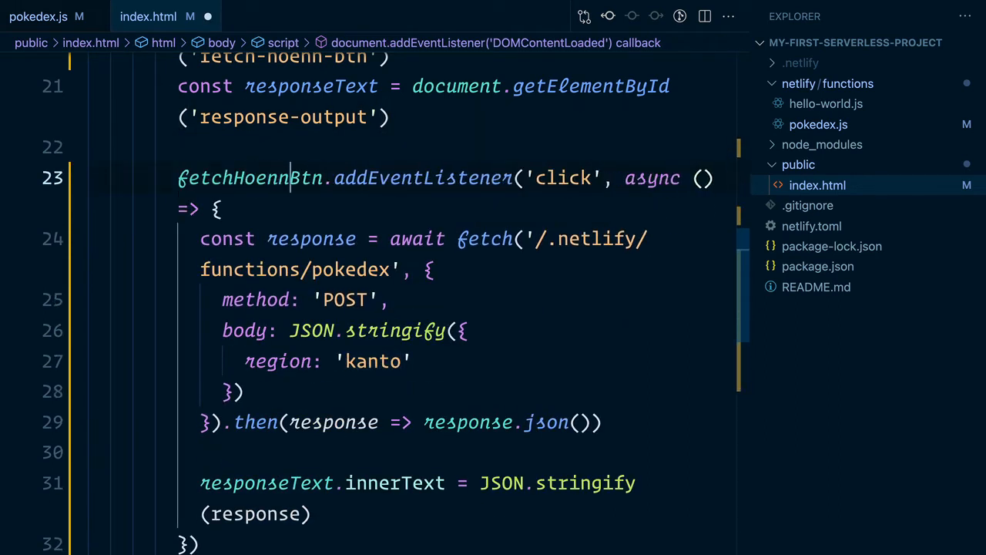
type("hoenn")
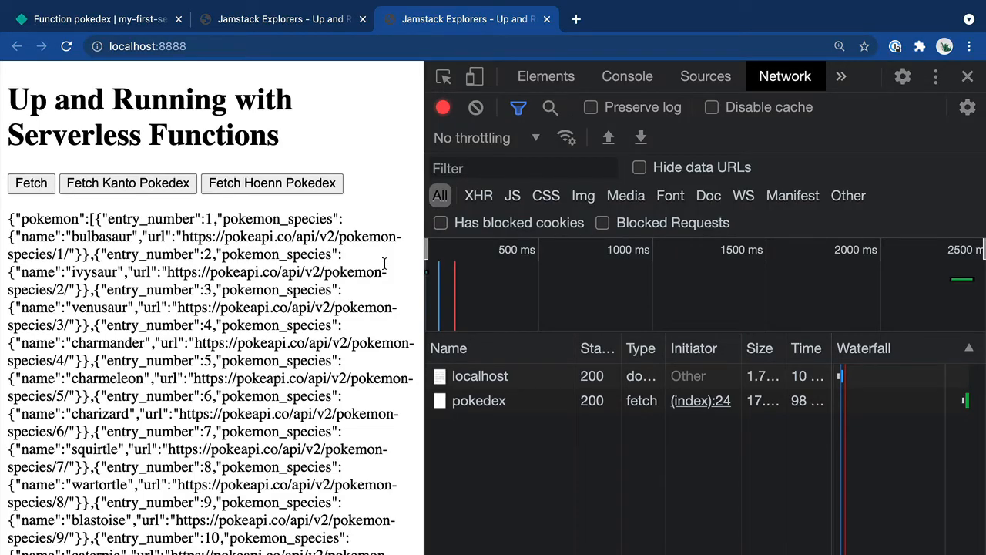
Reload, fetch the Hoenn Pokédex listing treecko and sceptile, and view the new request's Preview and Headers
left_click(127, 182)
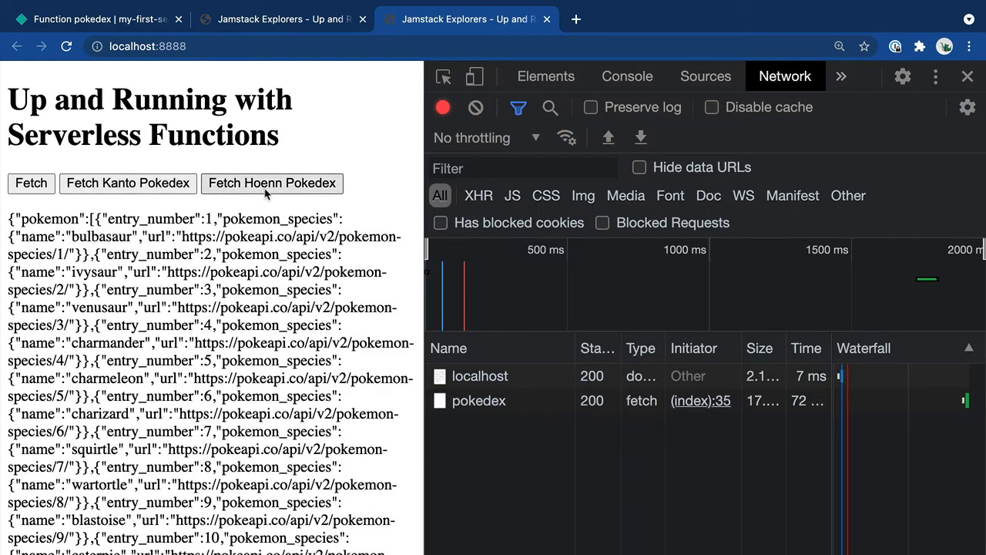
left_click(271, 182)
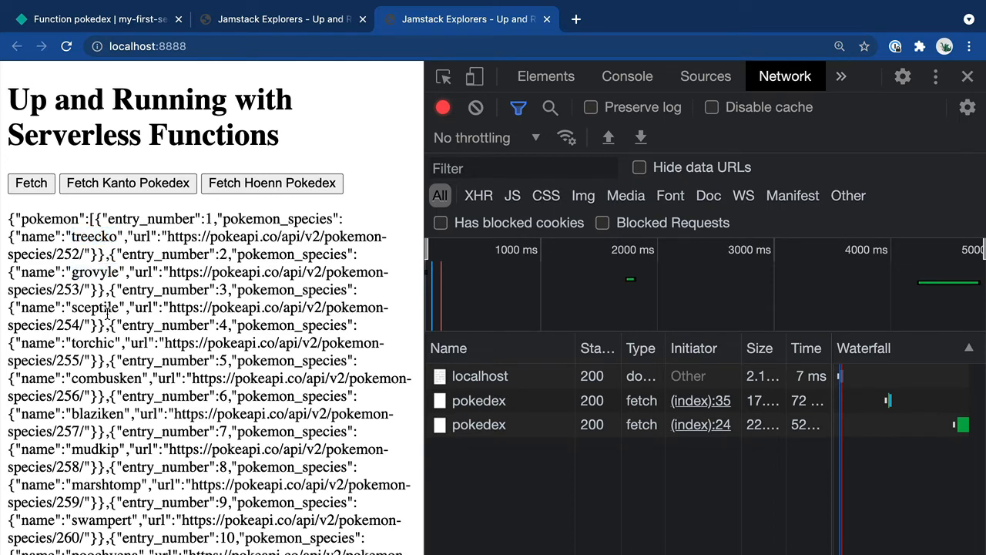
double_click(94, 307)
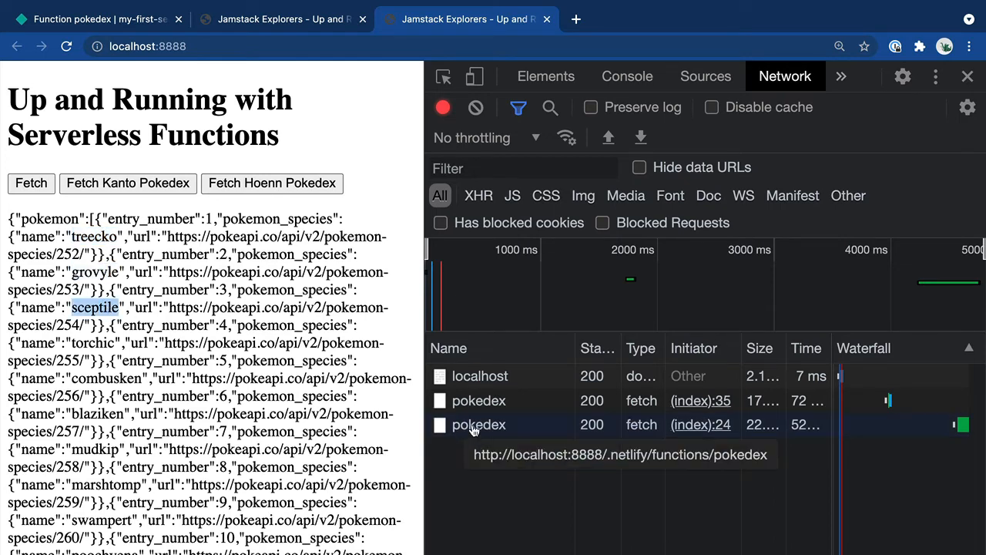
left_click(478, 425)
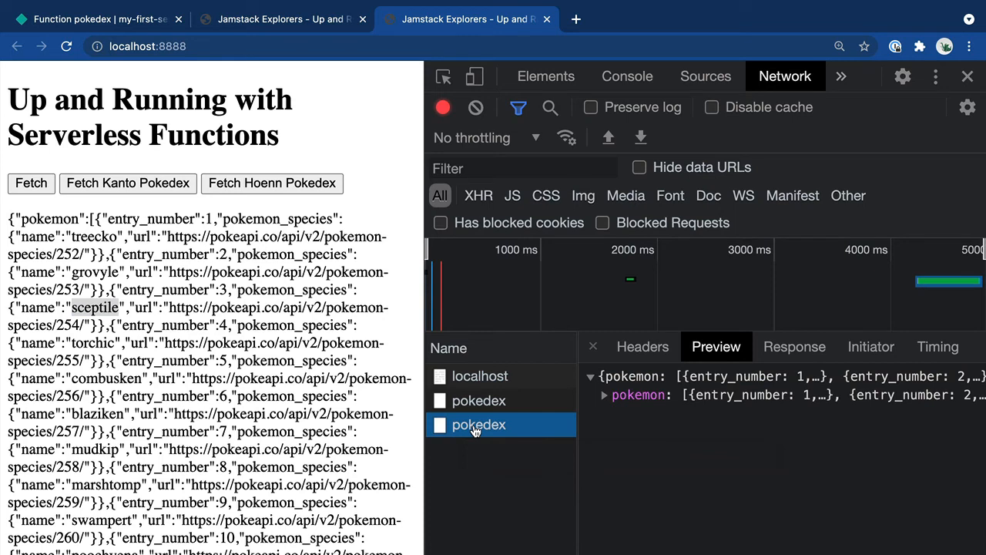
mouse_move(628, 409)
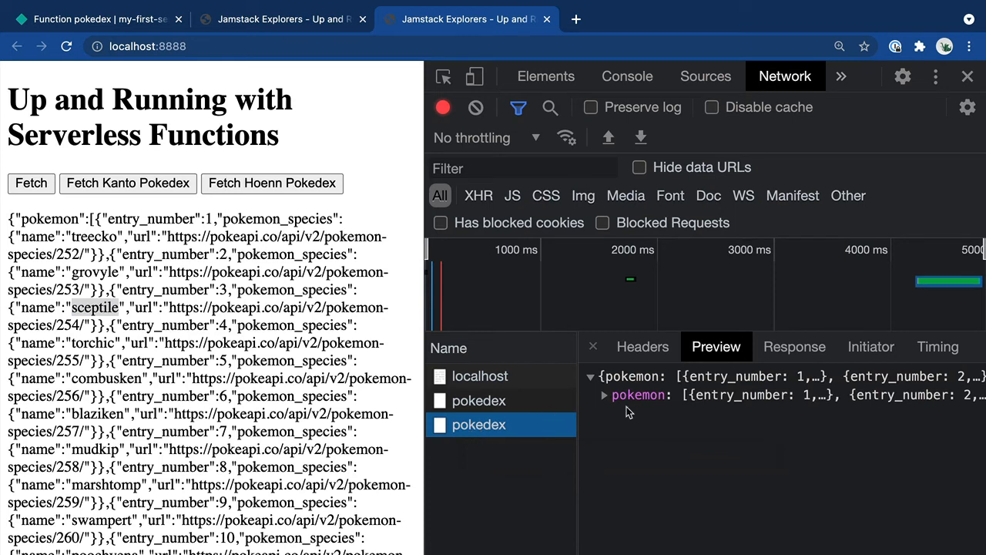
left_click(641, 345)
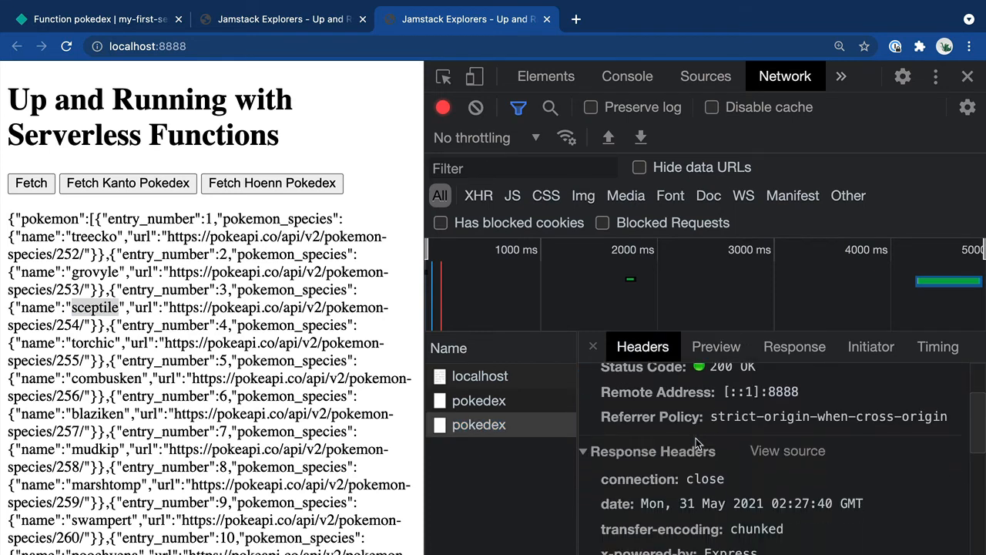